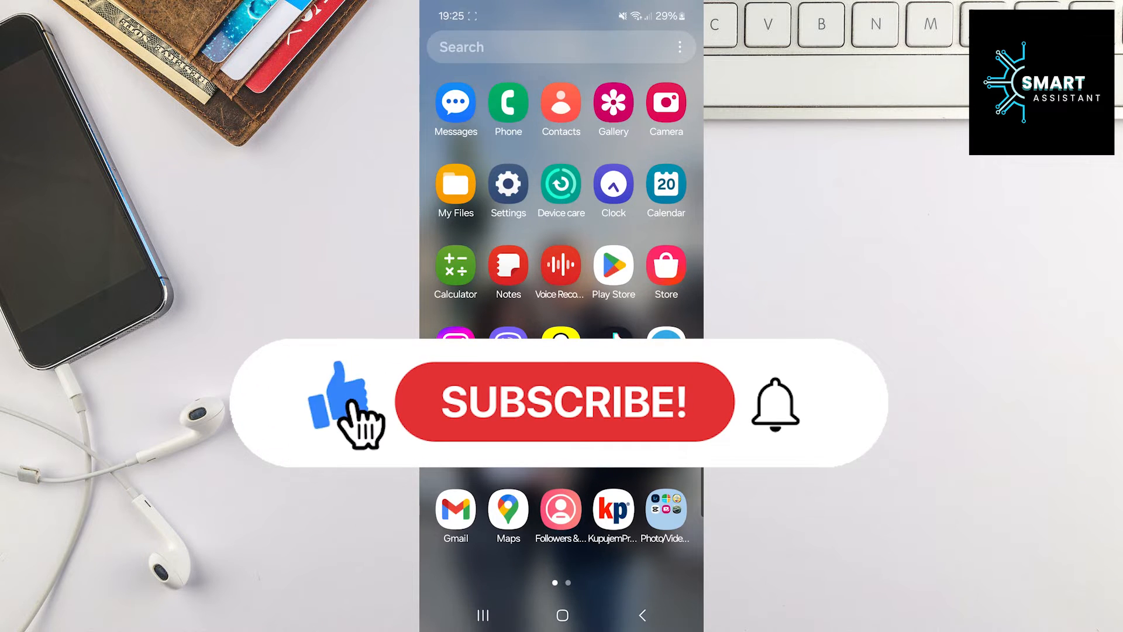
# Step: Launch Google Play Store and open Settings from the profile menu
pyautogui.click(563, 401)
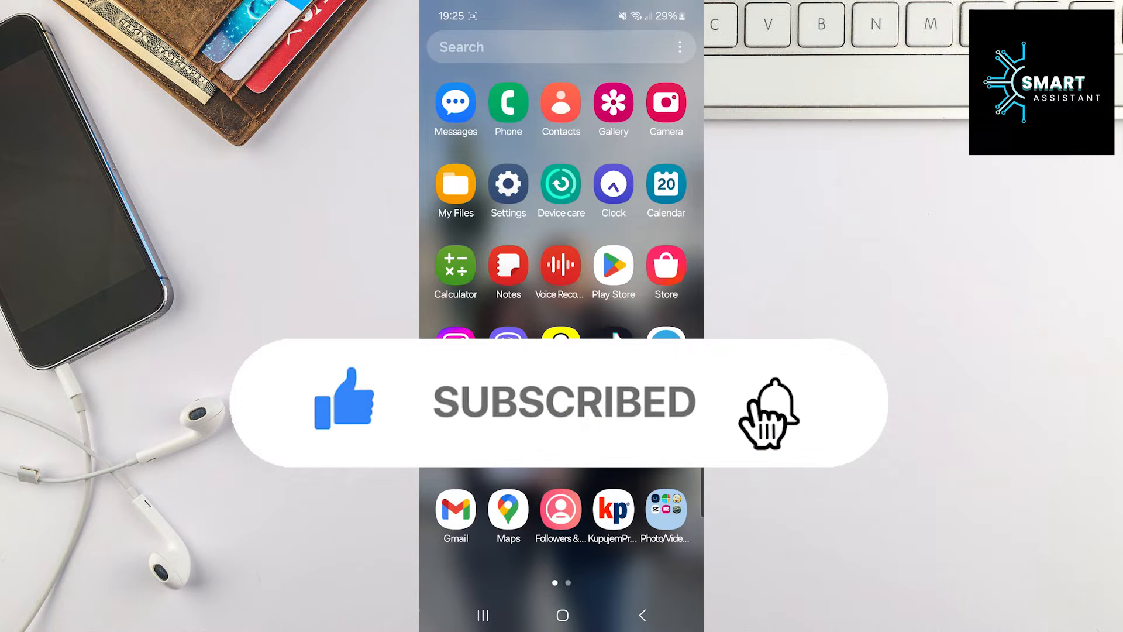
pyautogui.click(774, 402)
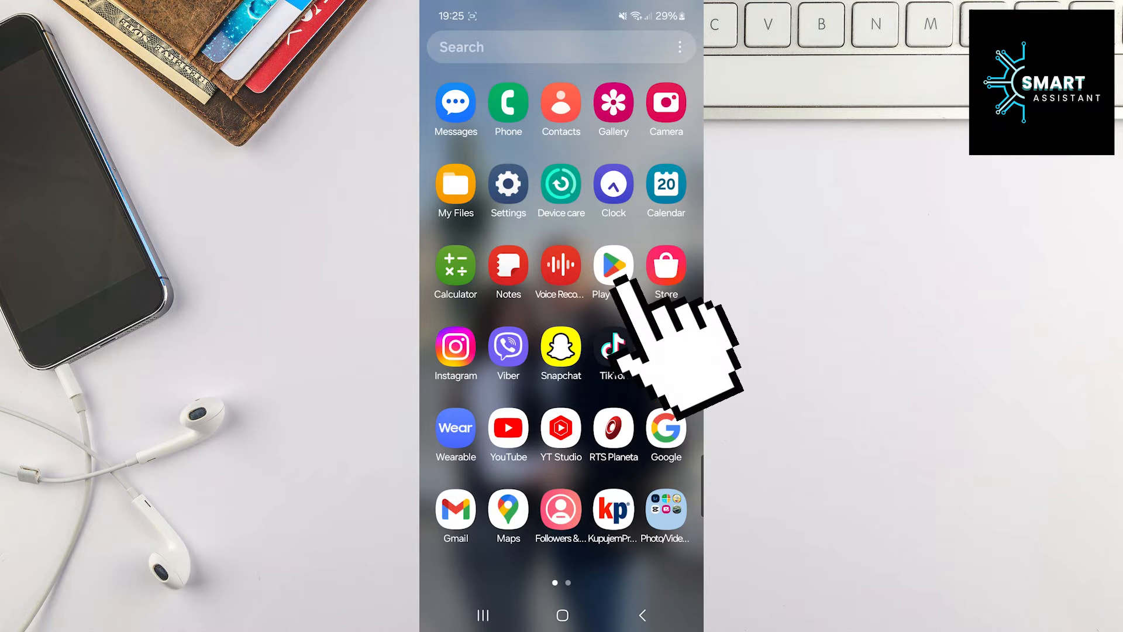
pyautogui.click(612, 265)
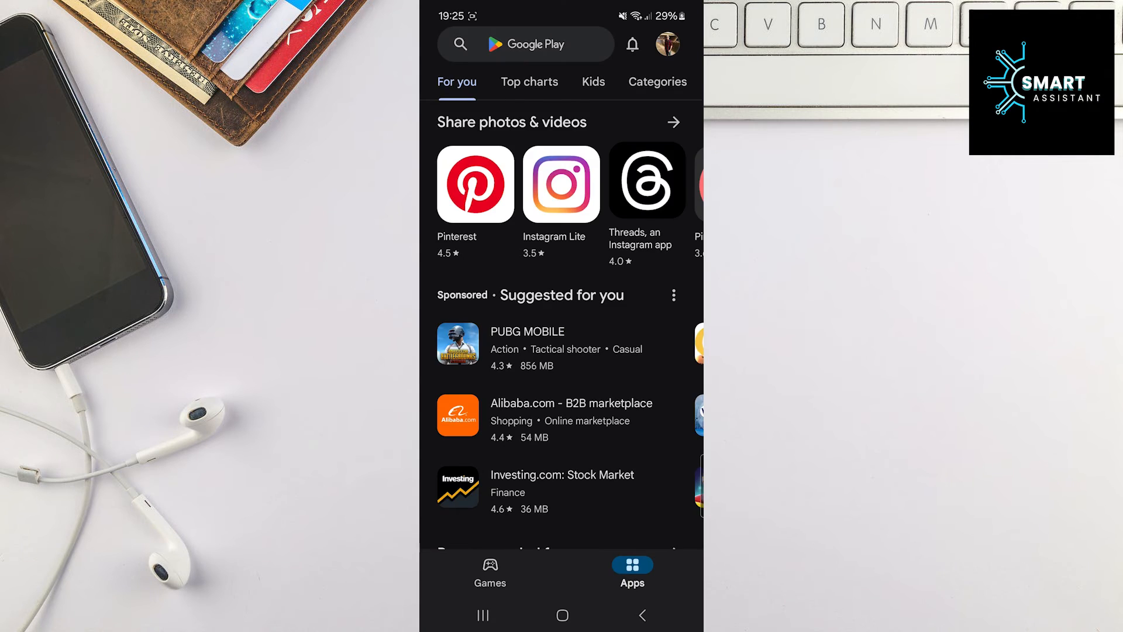
pyautogui.click(526, 44)
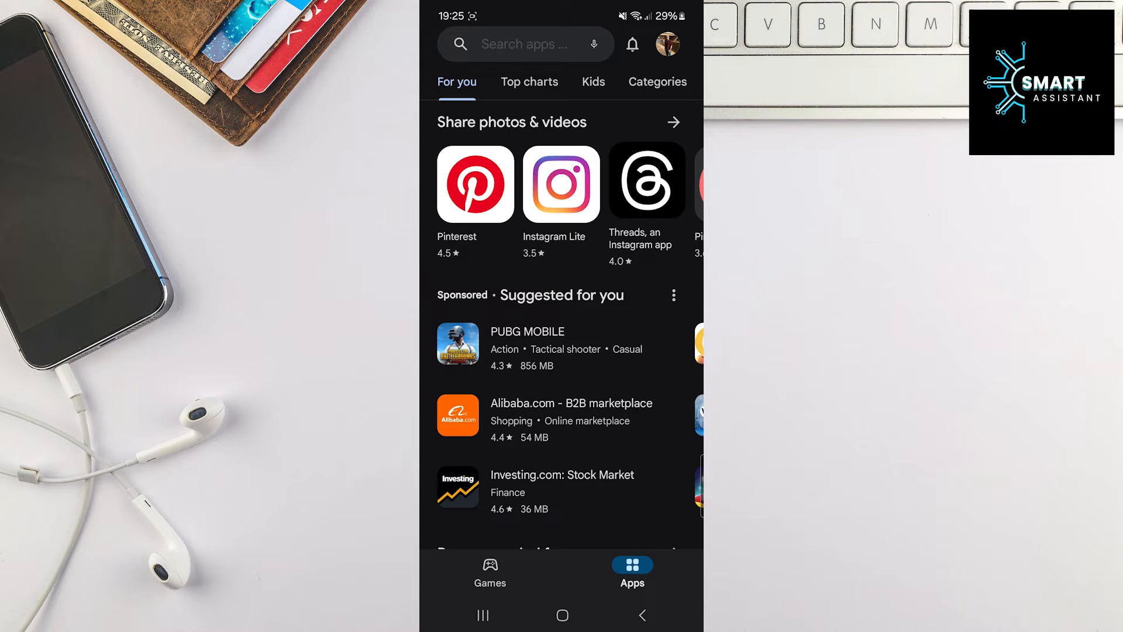
pyautogui.click(665, 44)
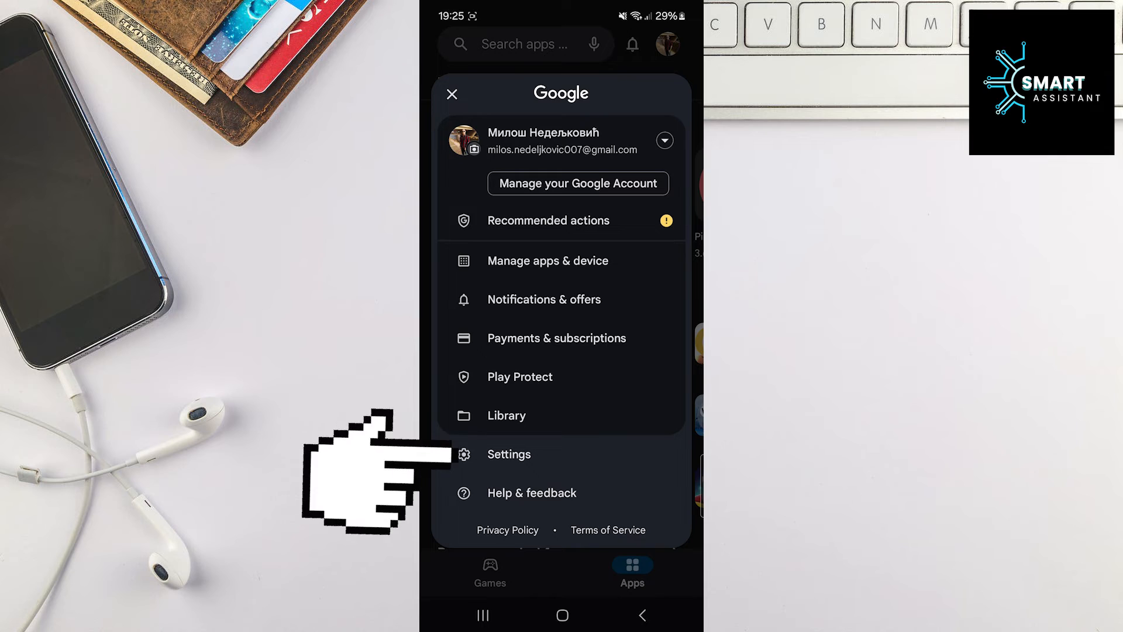
pyautogui.click(508, 453)
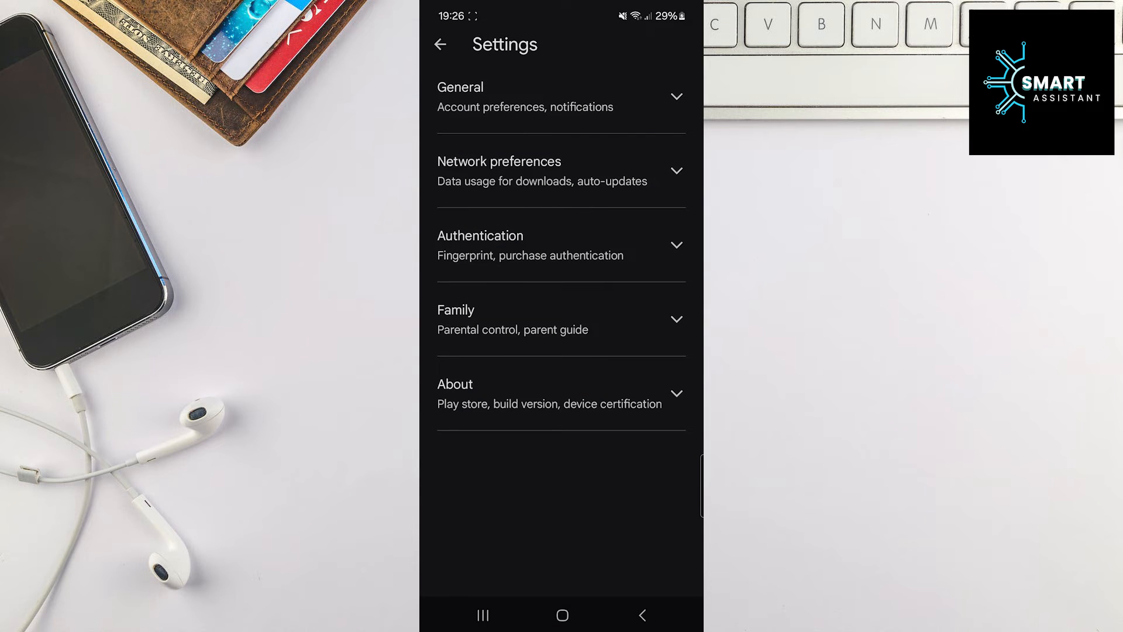
# Step: Expand Authentication and open the 'Require authentication for purchases' options
pyautogui.click(560, 245)
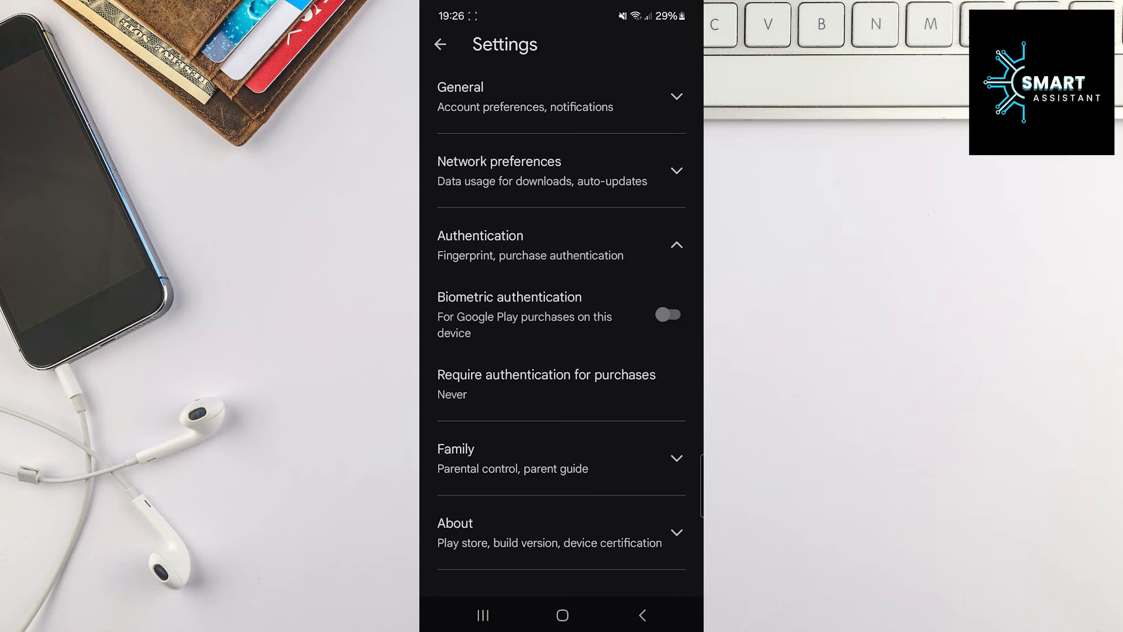
pyautogui.click(546, 383)
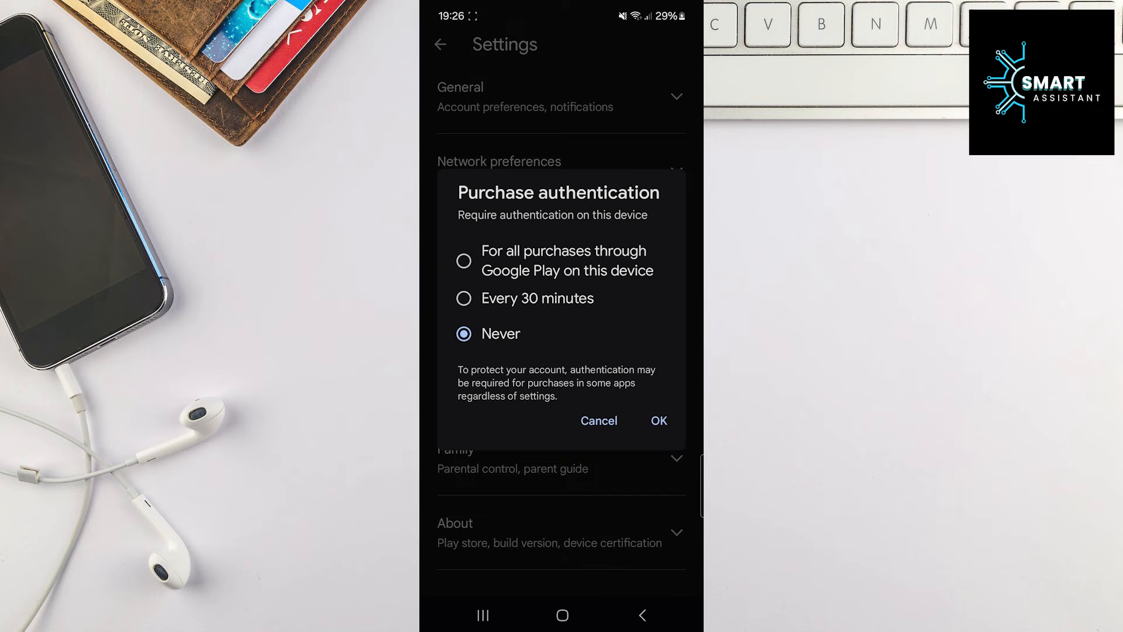
# Step: Choose 'For all purchases through Google Play on this device' and confirm with OK
pyautogui.click(463, 260)
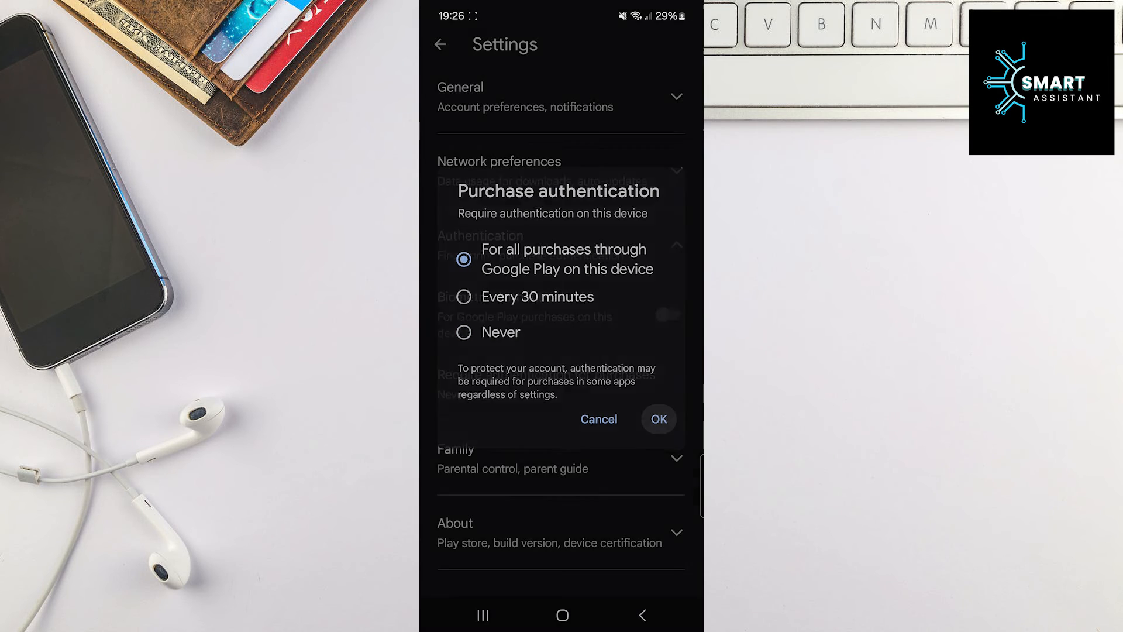
pyautogui.click(656, 419)
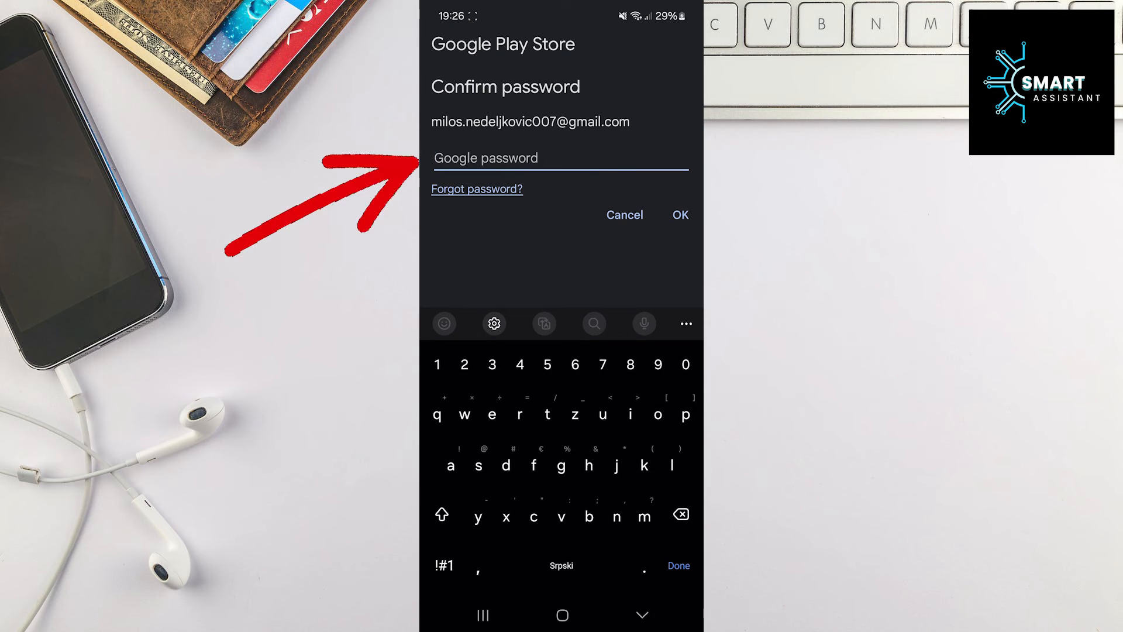